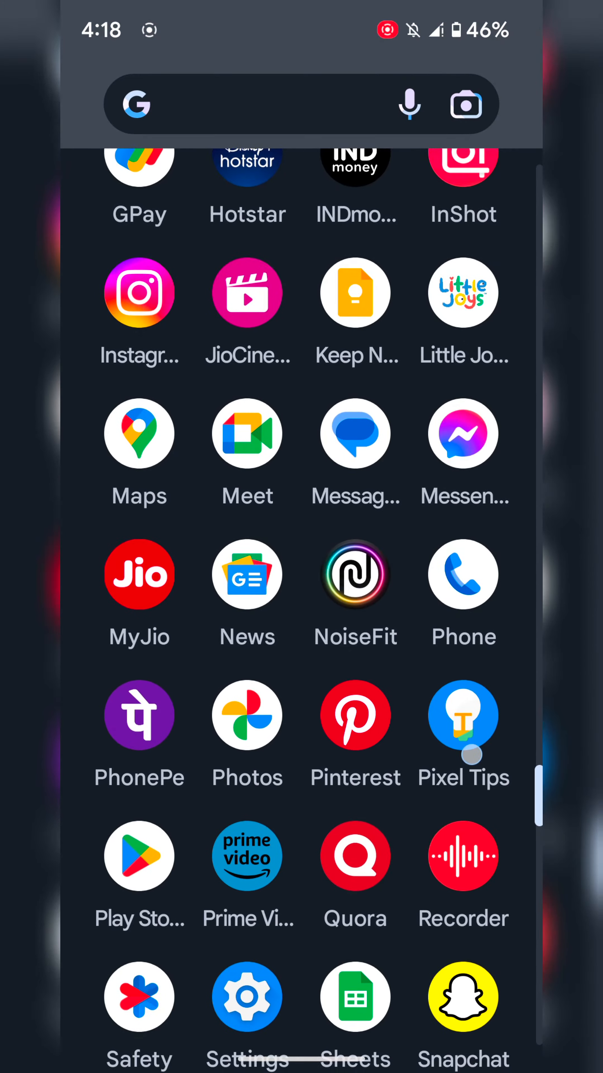
# Launch the Settings app from the app drawer.
pyautogui.click(247, 995)
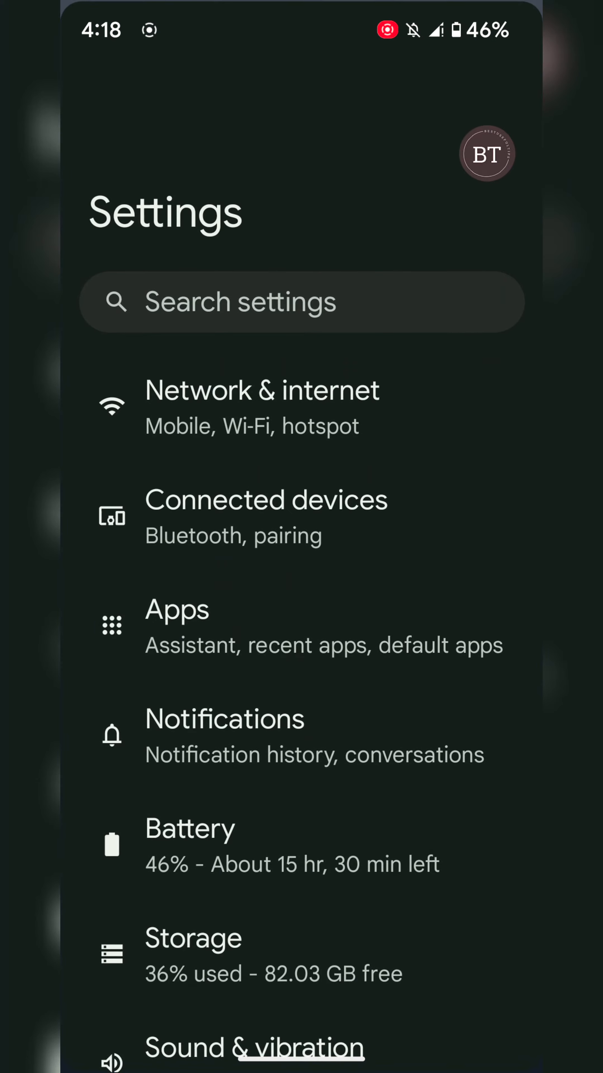
# Set Notifications on lock screen to 'Show conversations, default, and silent'.
pyautogui.scroll(3)
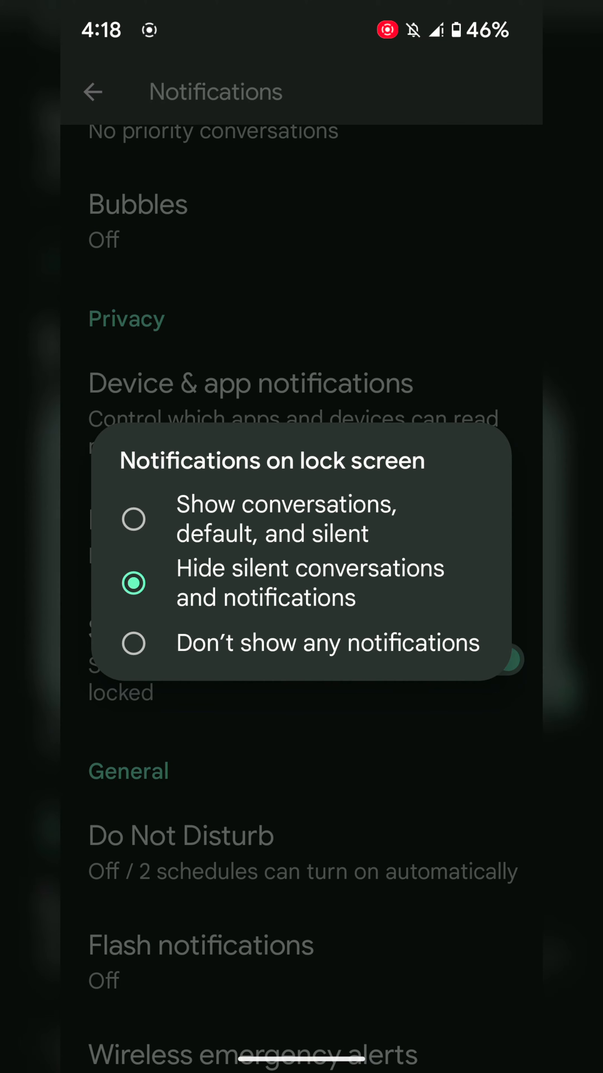
pyautogui.click(134, 643)
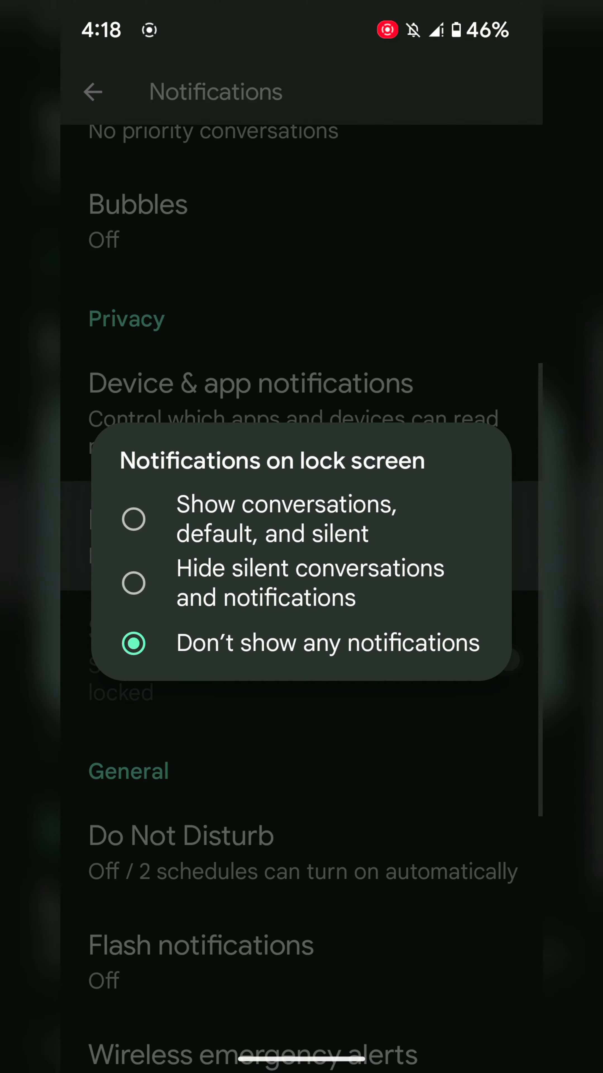
pyautogui.click(133, 519)
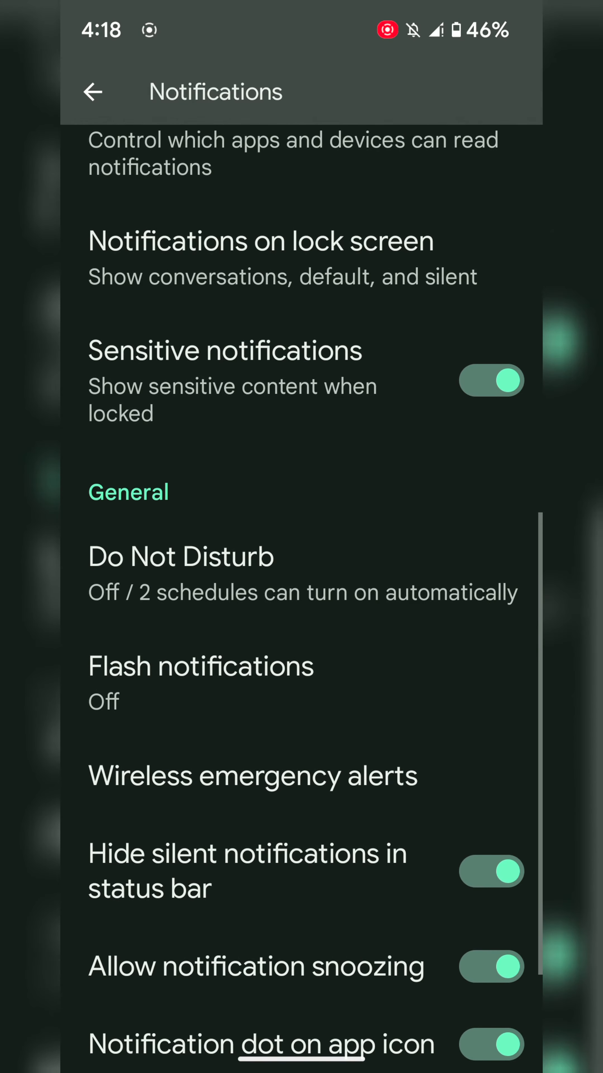
# Toggle Sensitive notifications off and back on, then return to the main Settings list.
pyautogui.click(491, 380)
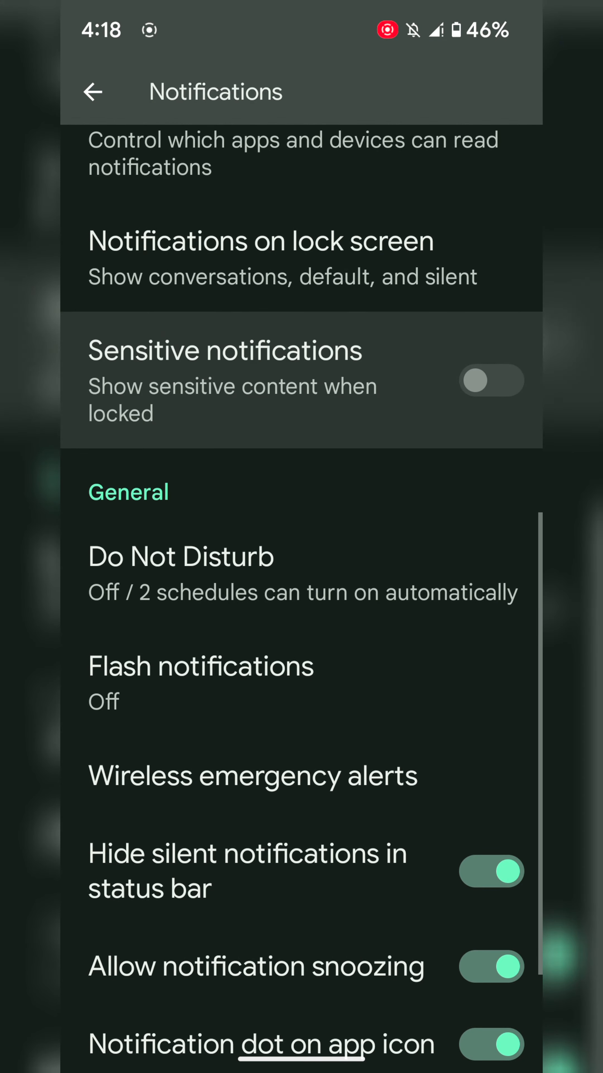
pyautogui.click(491, 380)
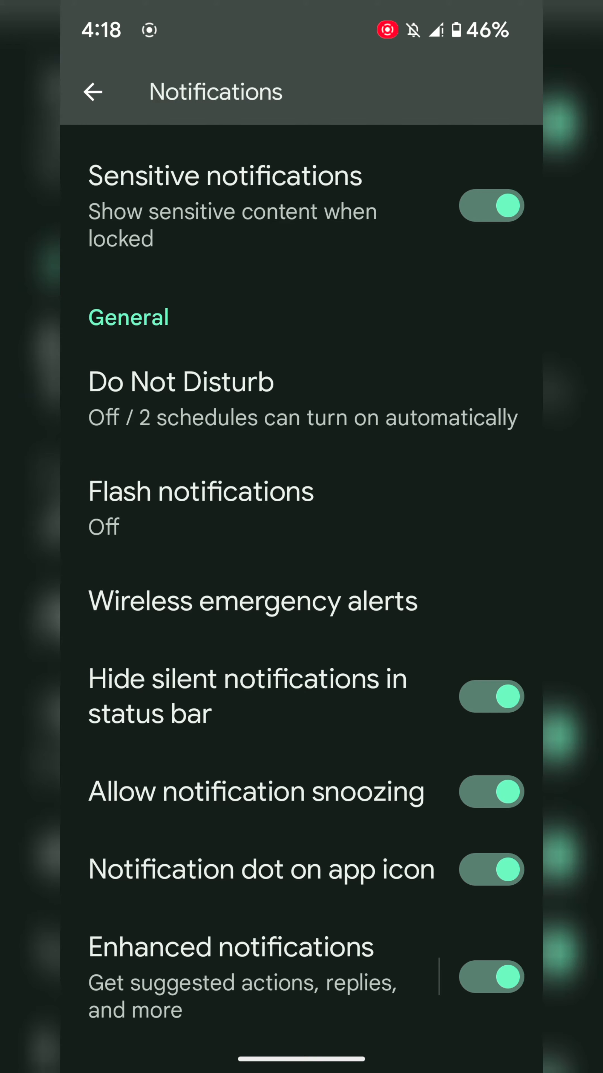
pyautogui.click(94, 91)
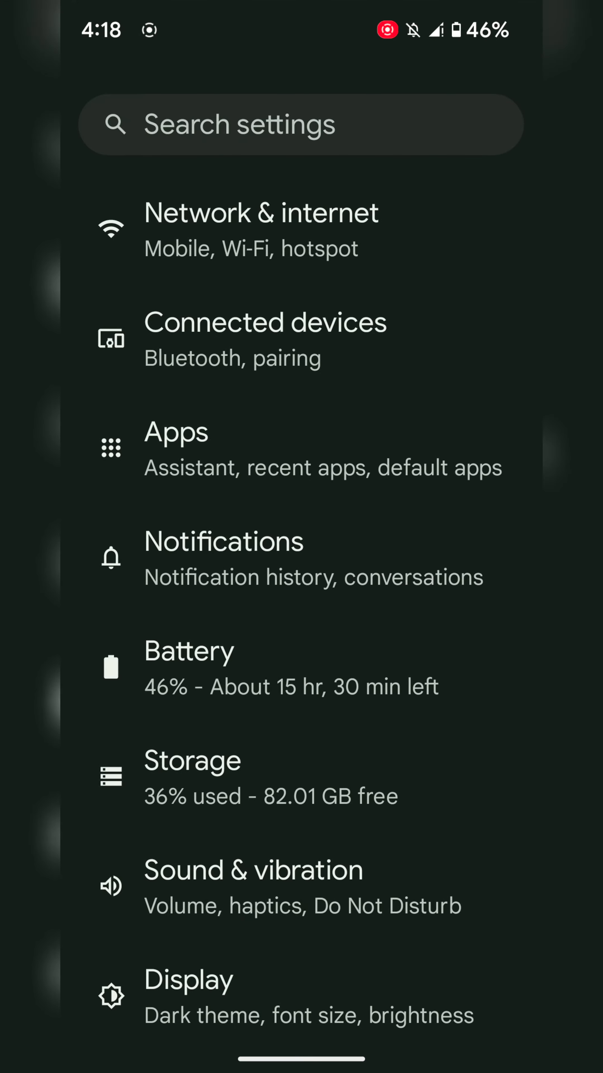
pyautogui.scroll(3)
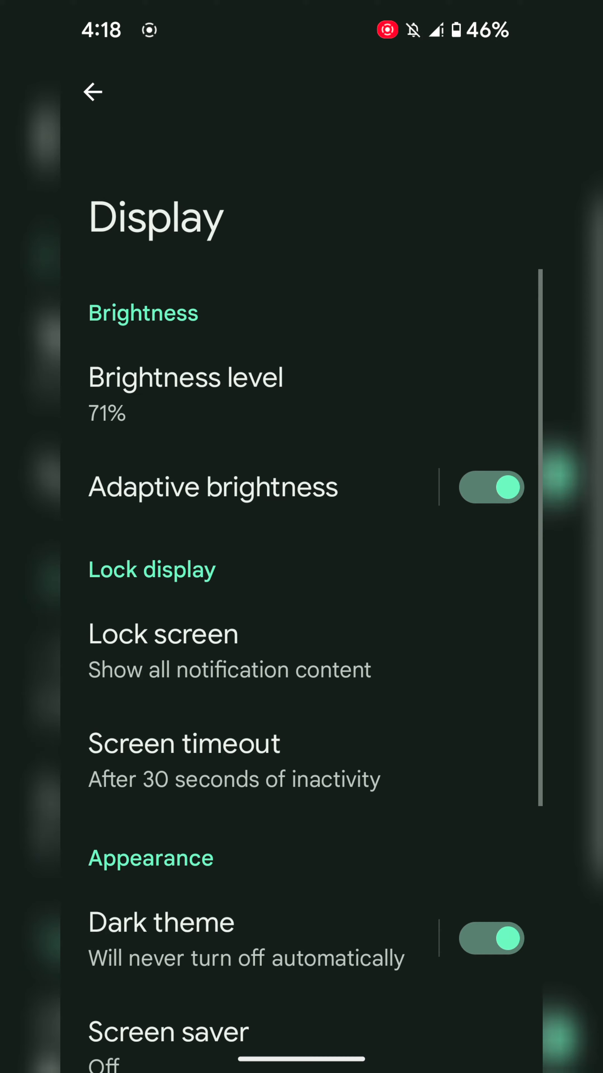
pyautogui.scroll(3)
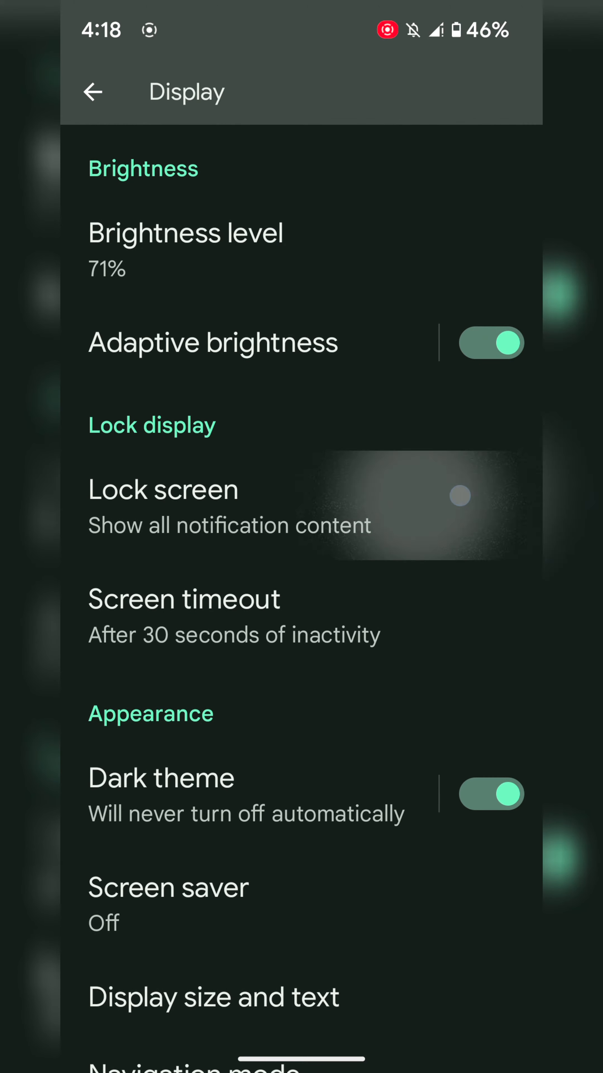
pyautogui.click(162, 489)
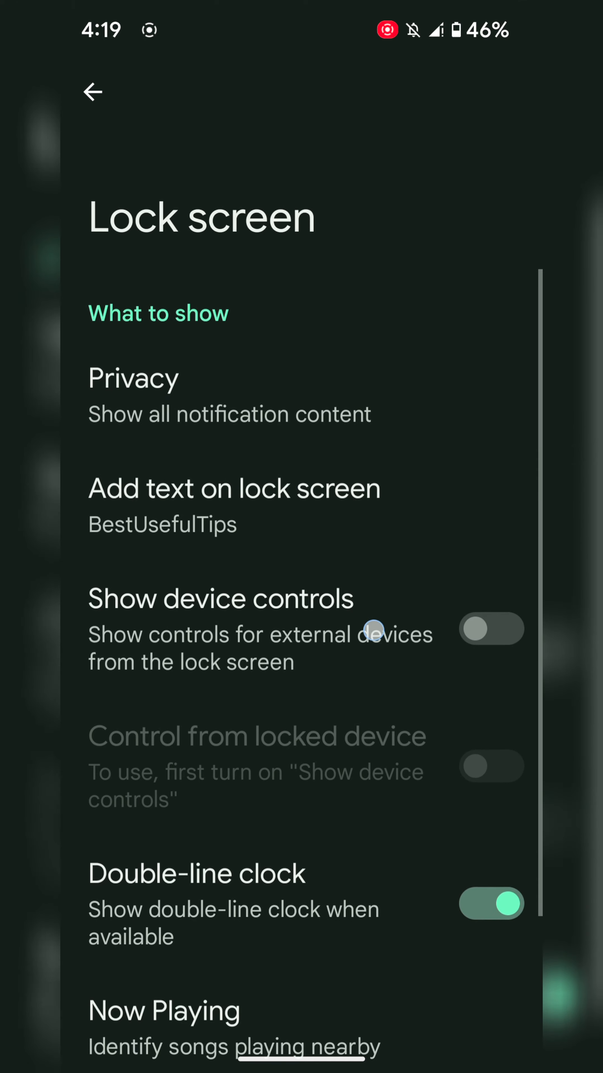
pyautogui.click(94, 92)
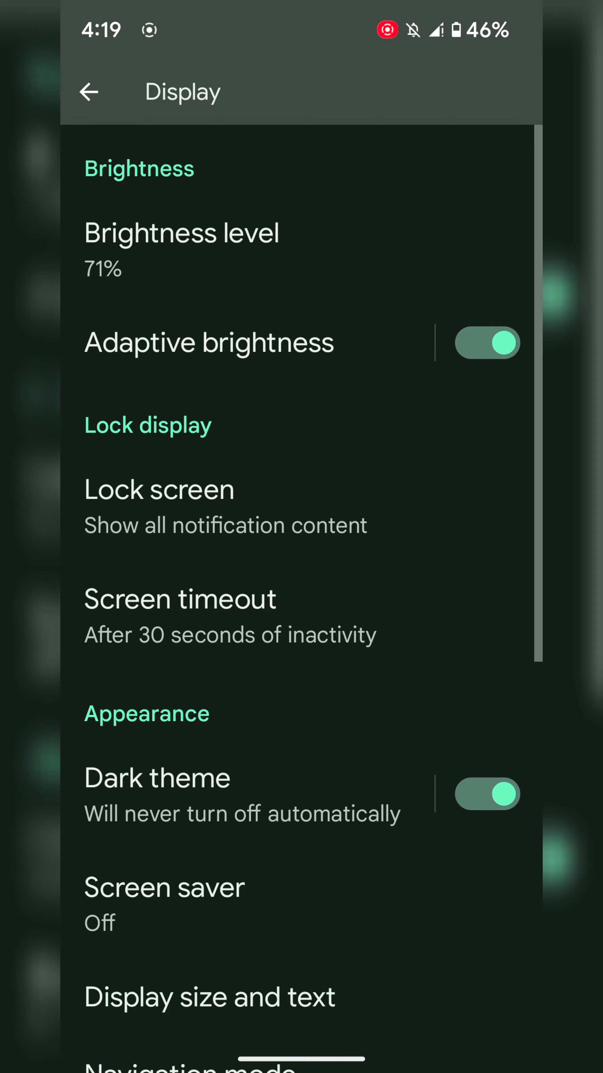
pyautogui.click(88, 91)
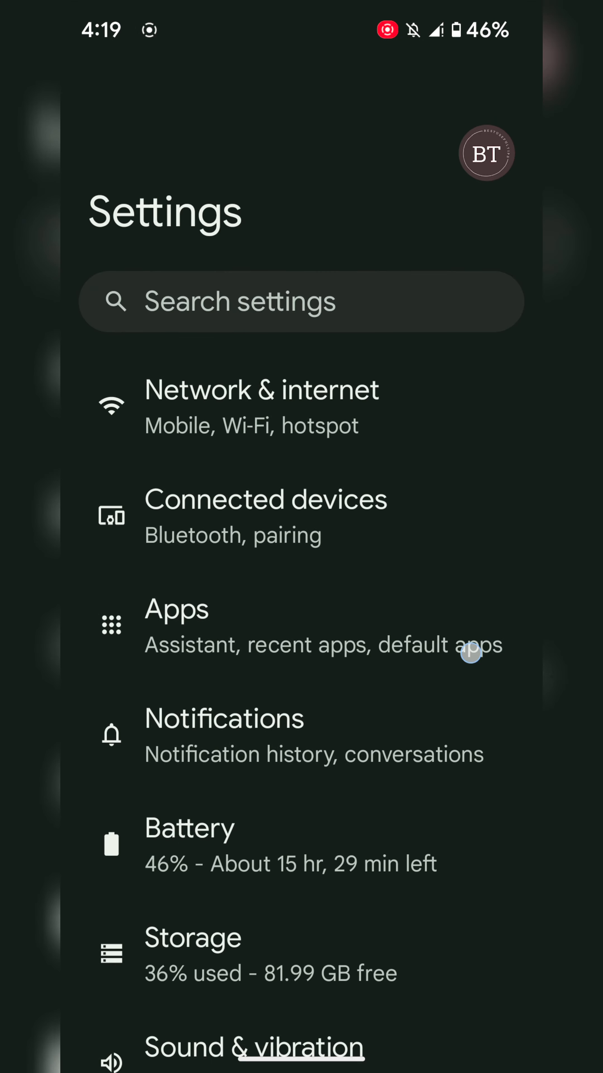